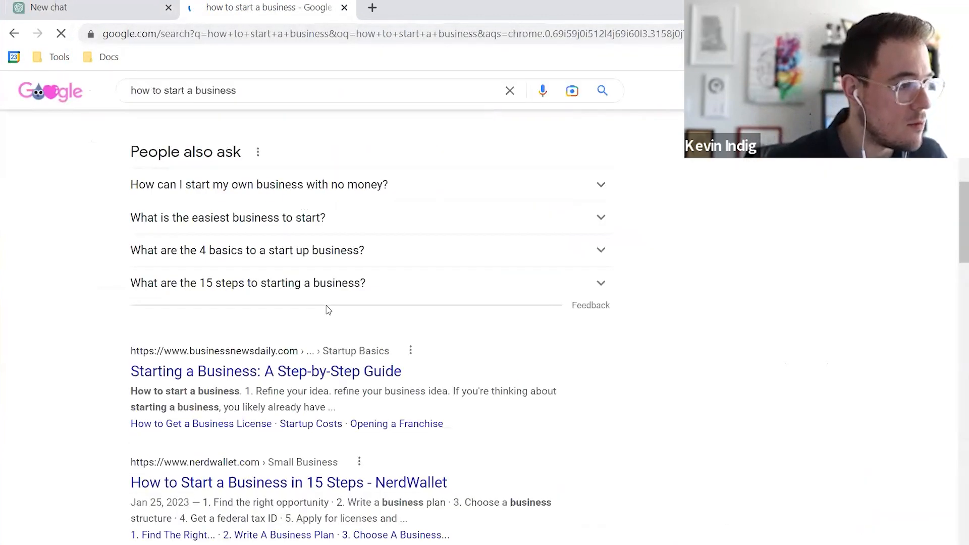
# - Review the Forbes and Shopify 'how to start a business' results, then switch to the ChatGPT chat
pyautogui.scroll(-3)
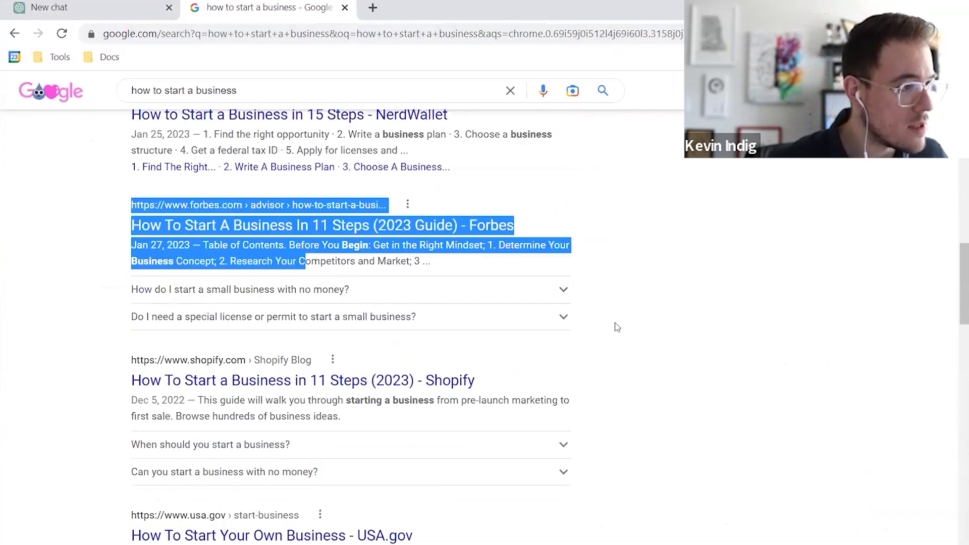
pyautogui.click(240, 290)
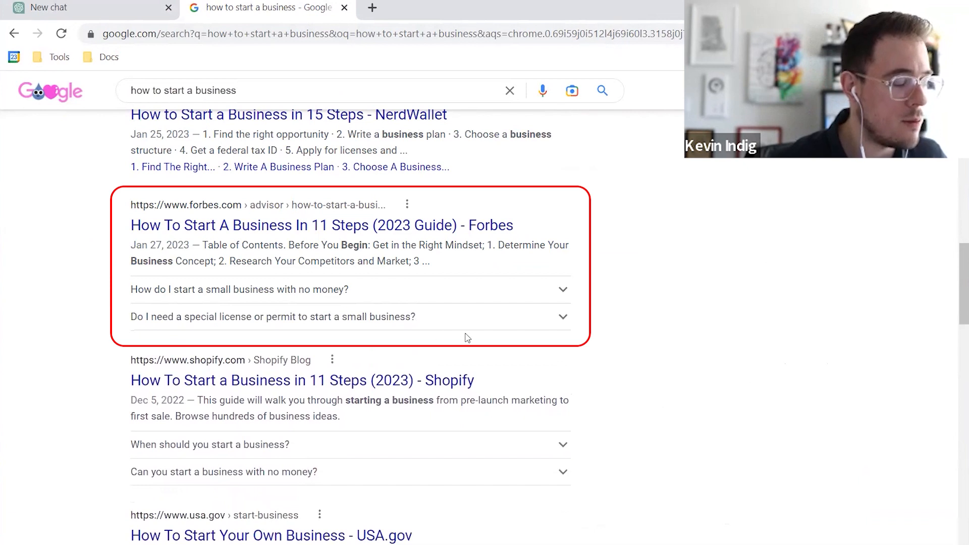
pyautogui.click(209, 444)
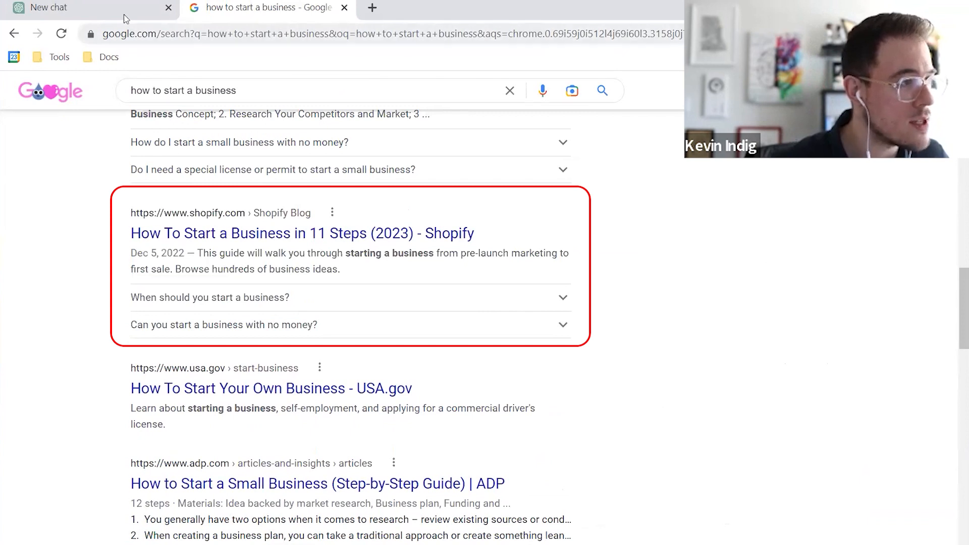
pyautogui.click(50, 7)
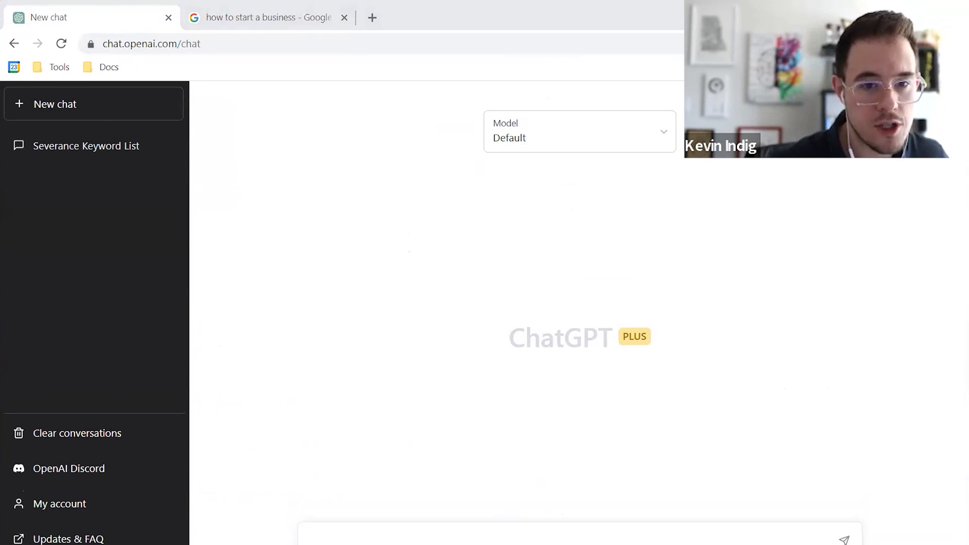
# - Scroll the kevin-indig.com internal linking guide to its FAQ section, then return to ChatGPT
pyautogui.click(444, 17)
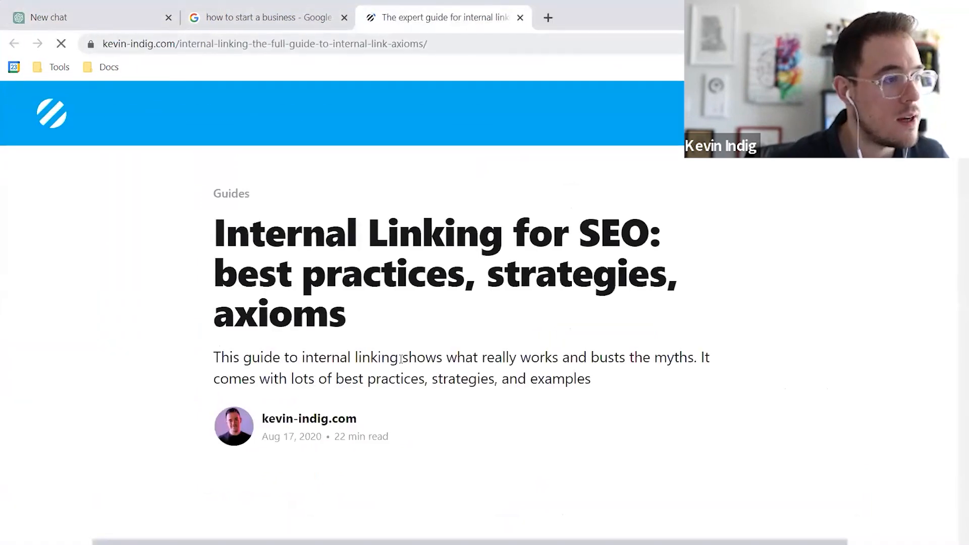
pyautogui.scroll(-3)
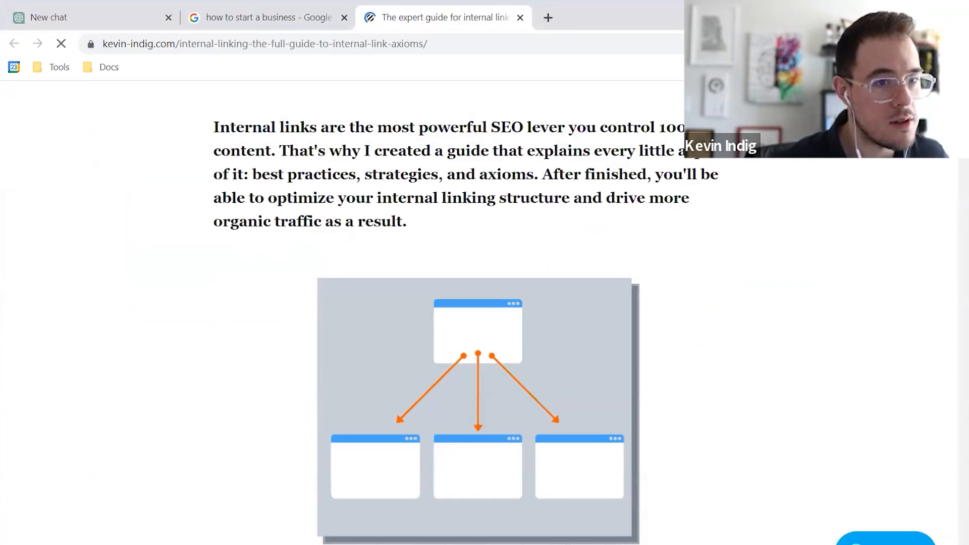
pyautogui.scroll(-3)
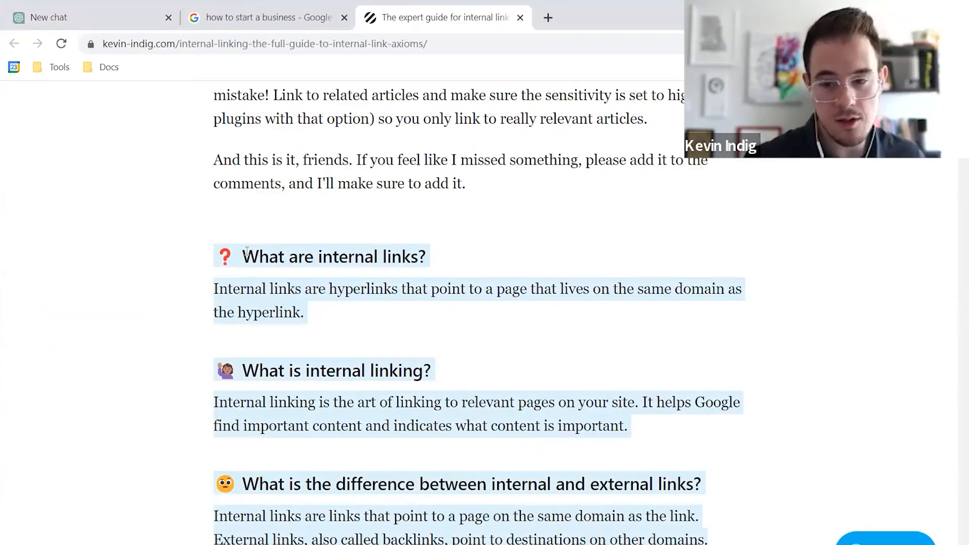
pyautogui.click(49, 17)
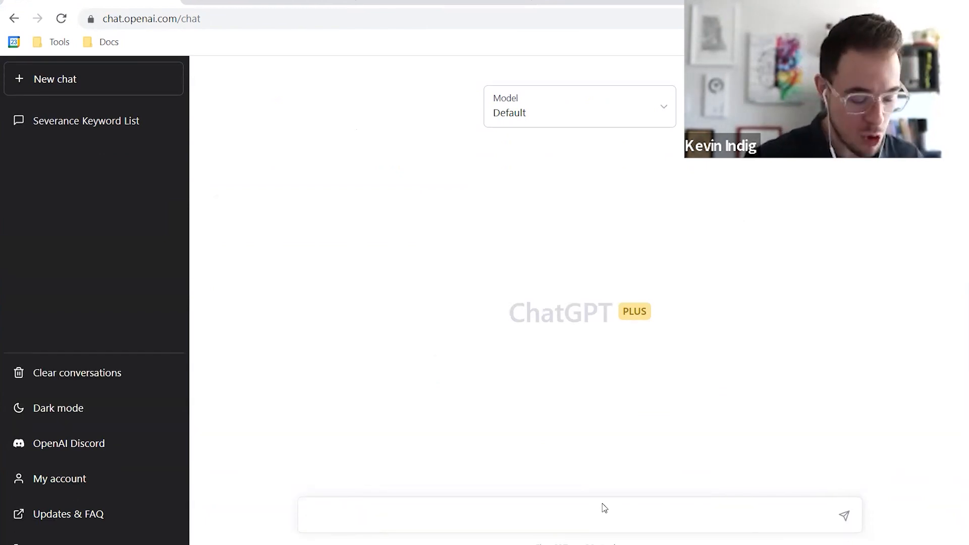
# - Ask ChatGPT to 'add faq schema to the following' FAQs and copy the generated FAQPage code
pyautogui.write('add fa')
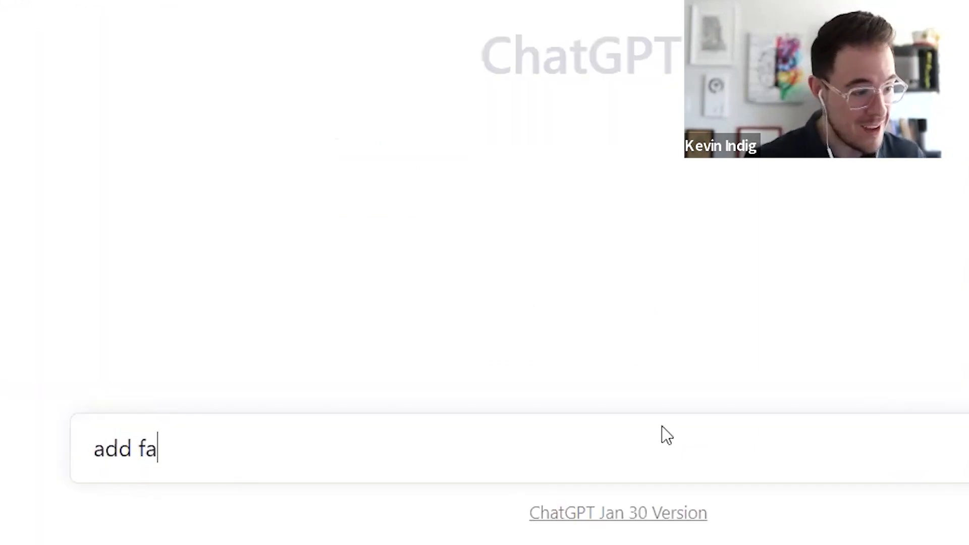
pyautogui.write('q schema to the foll')
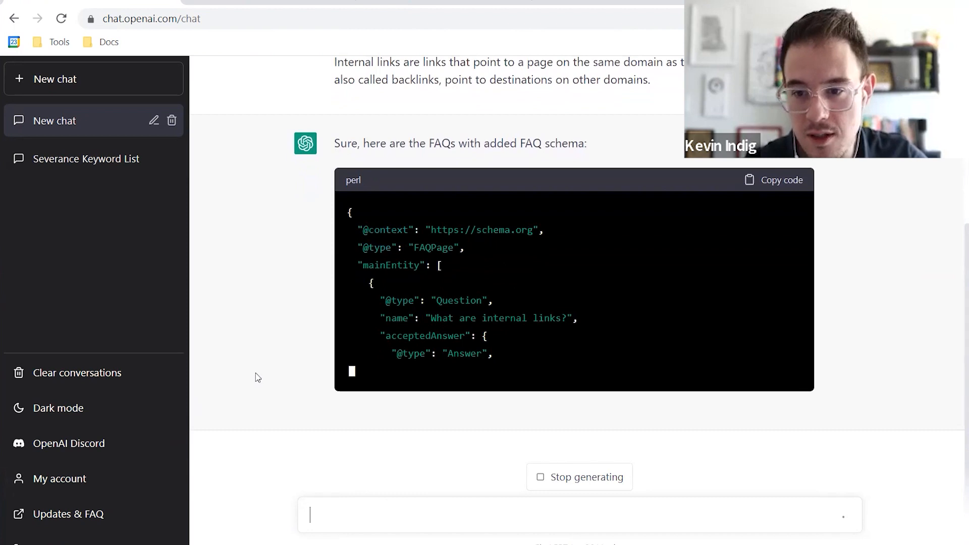
pyautogui.scroll(3)
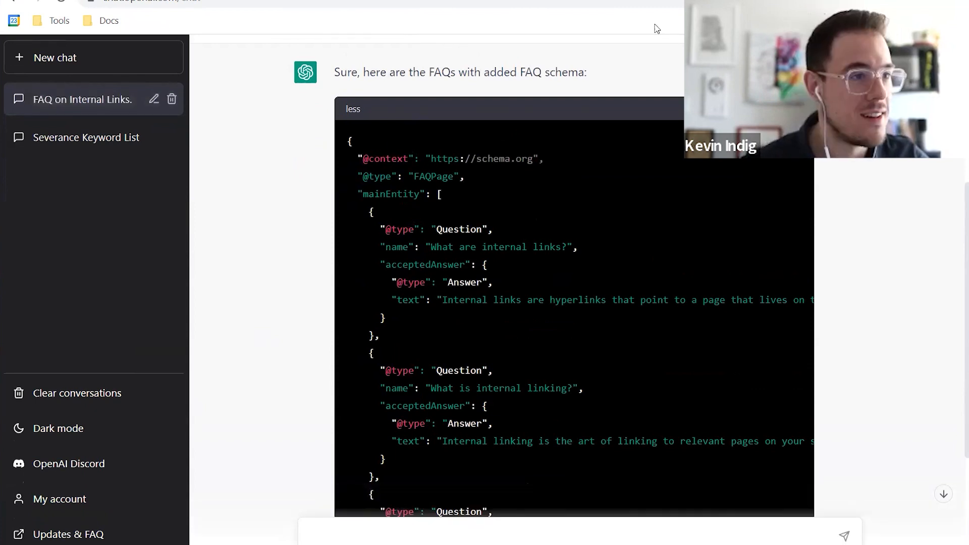
pyautogui.scroll(-3)
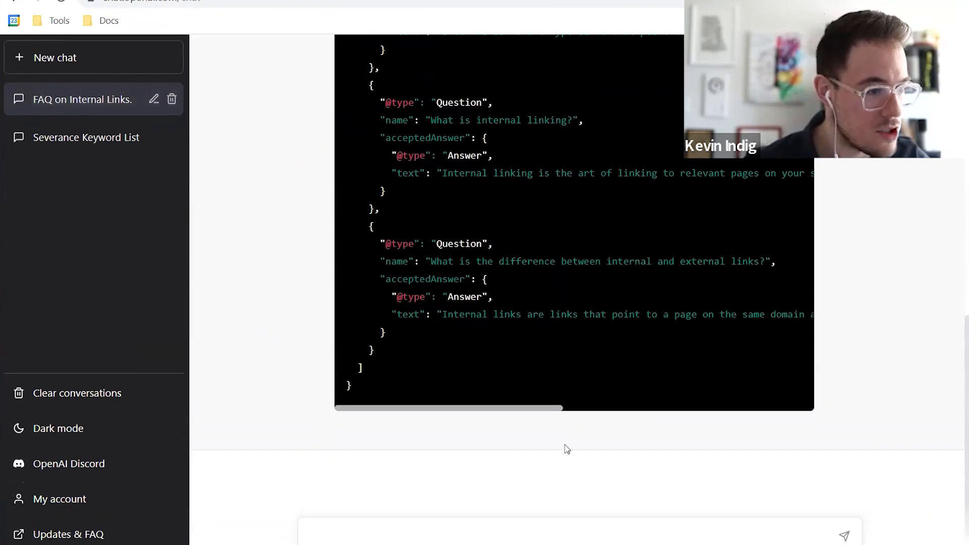
pyautogui.scroll(3)
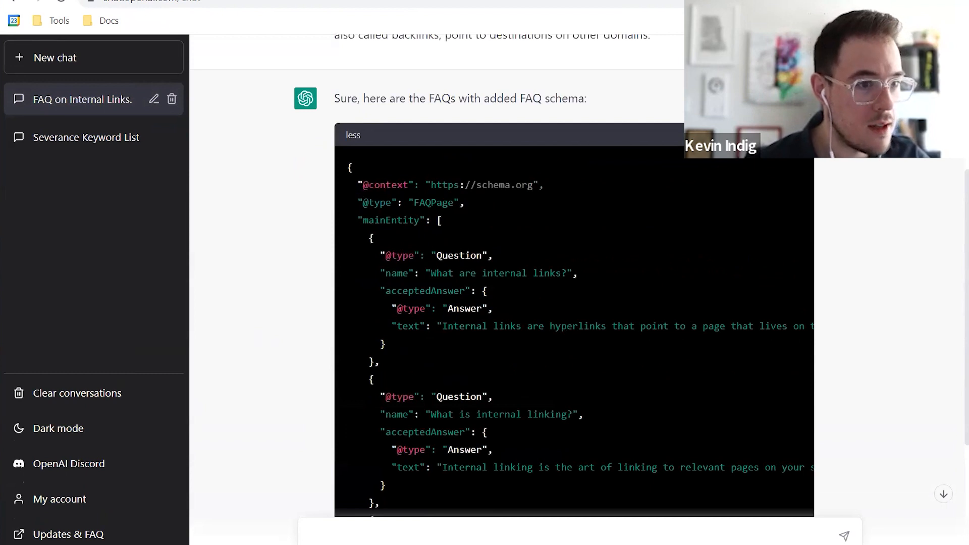
pyautogui.click(784, 134)
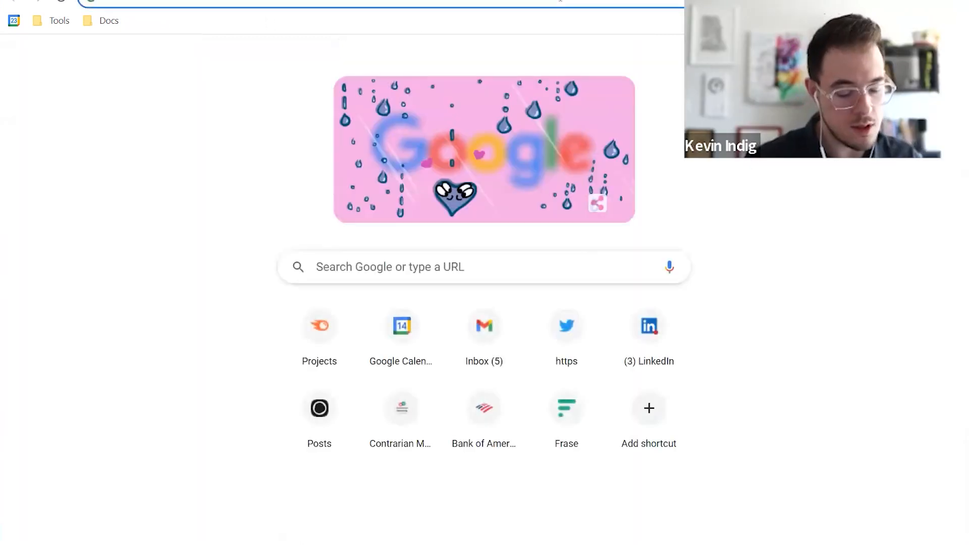
# - Run the FAQPage code through validator.schema.org and check the FAQPage result details
pyautogui.write('schema validator')
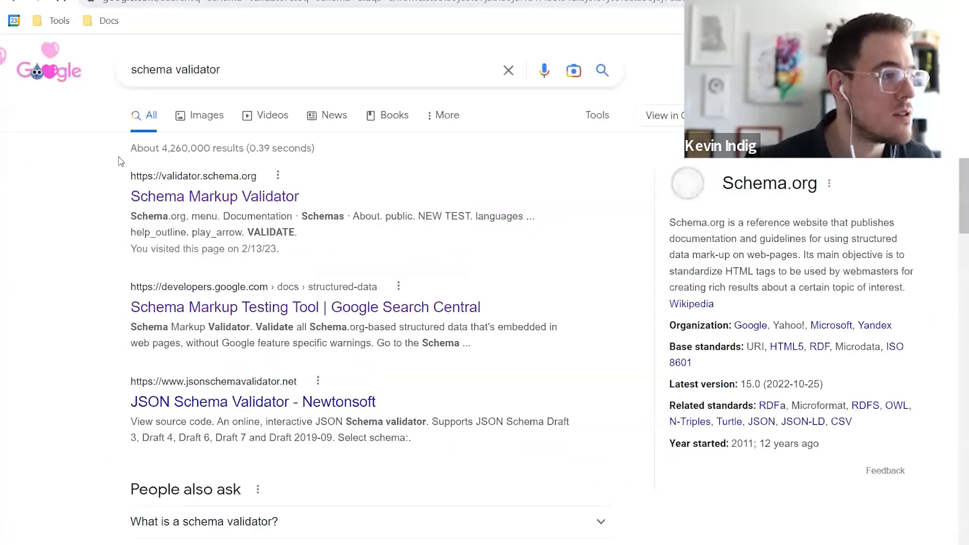
pyautogui.click(213, 195)
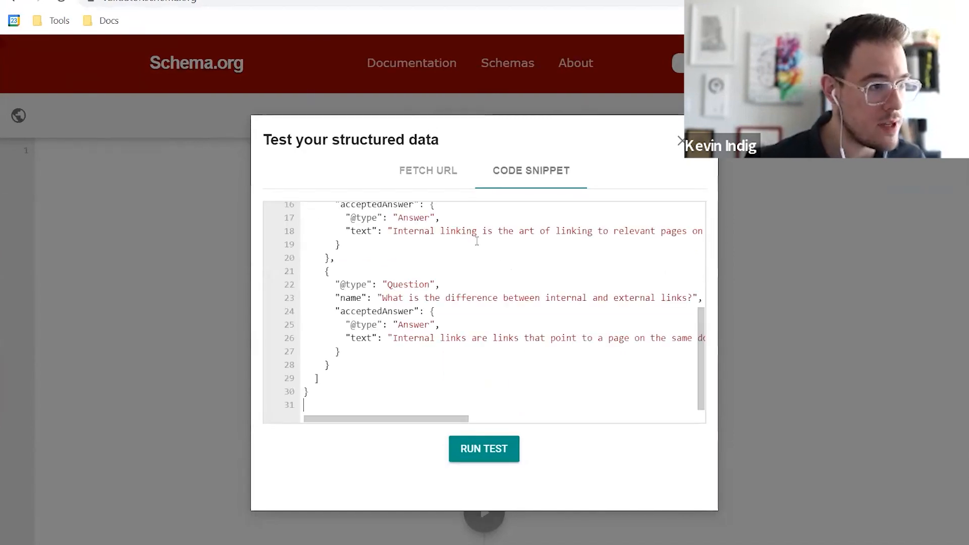
pyautogui.click(484, 448)
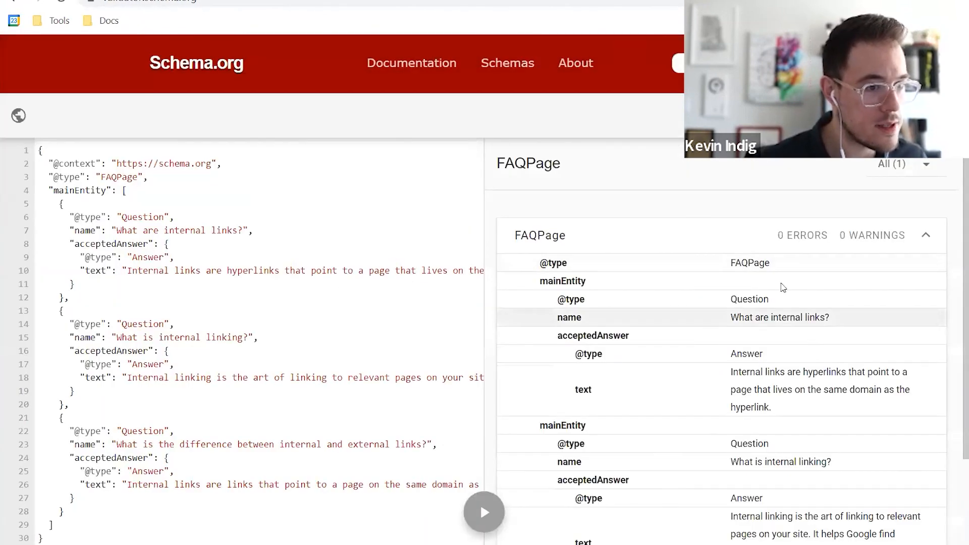
pyautogui.click(925, 235)
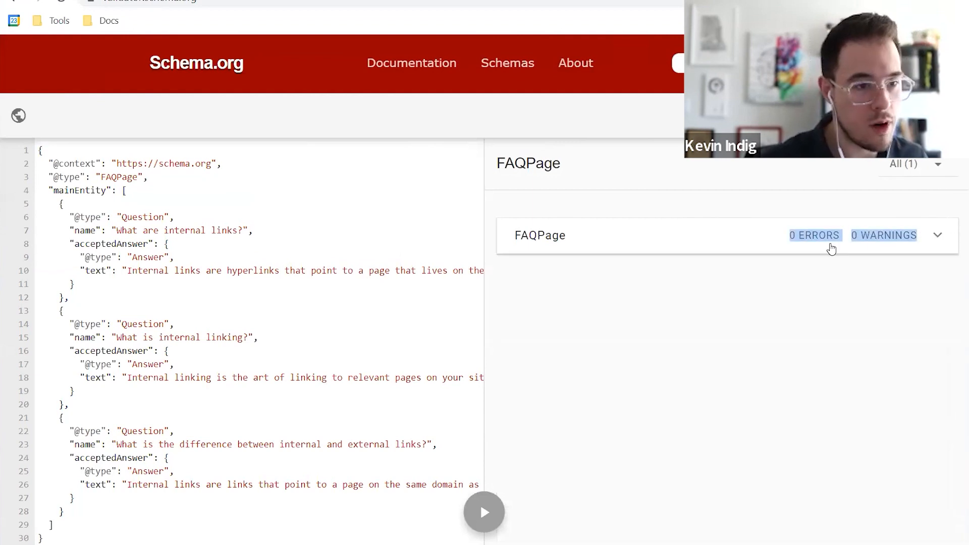
pyautogui.click(937, 235)
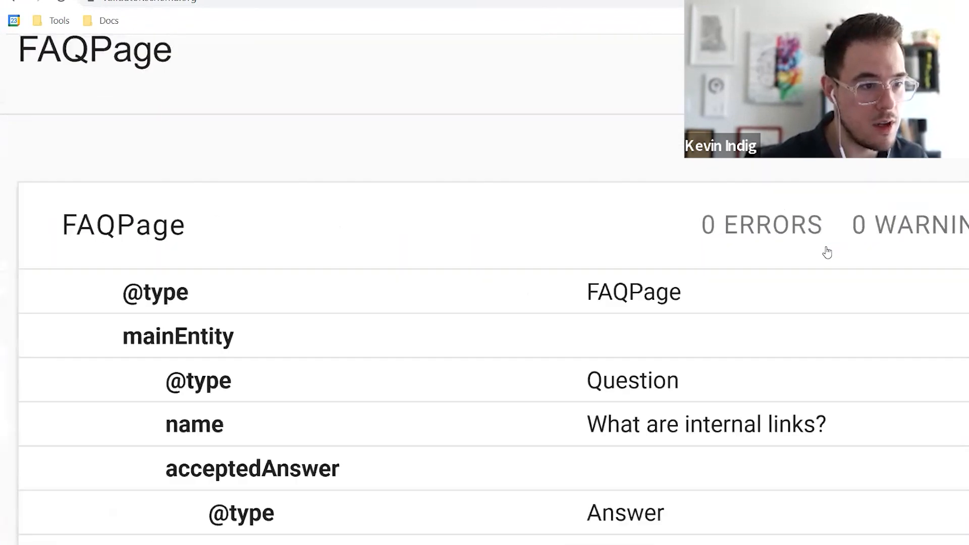
pyautogui.scroll(-3)
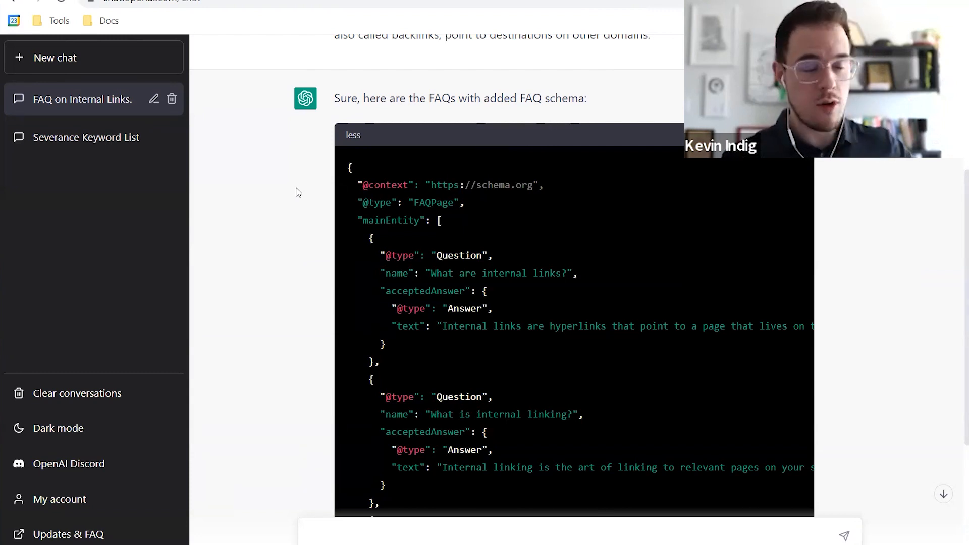
# - Scroll down the ChatGPT chat beneath the FAQ schema answer
pyautogui.scroll(-3)
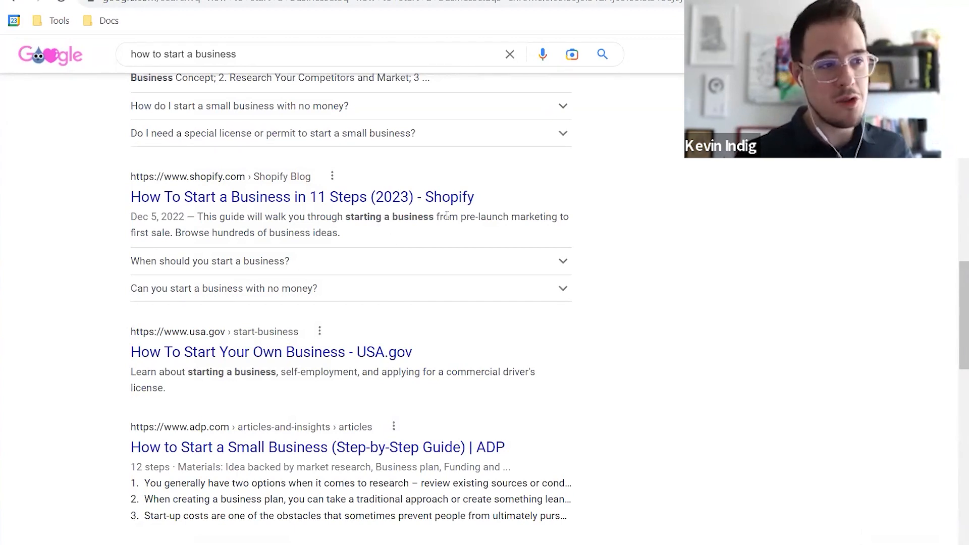
pyautogui.moveTo(456, 238)
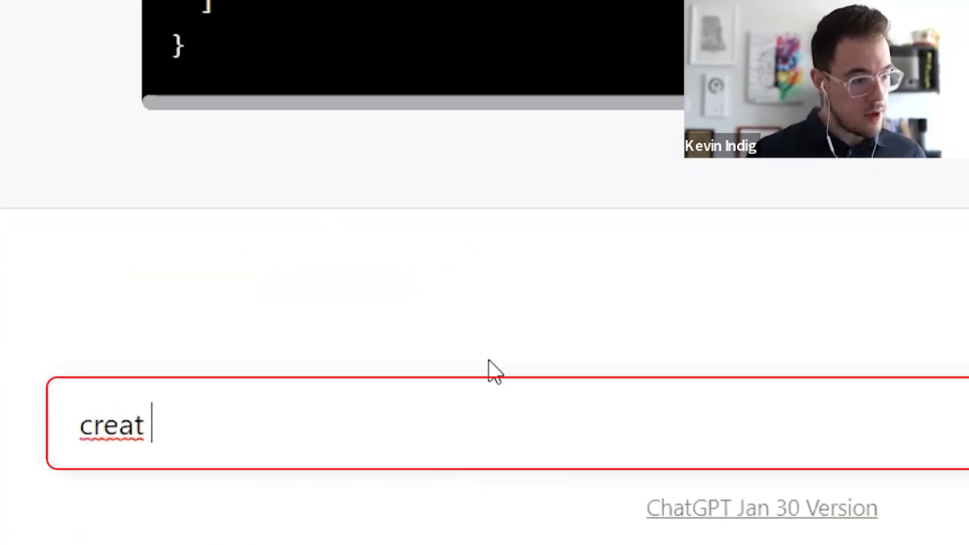
# - Ask ChatGPT to create an XML sitemap out of the copied kevin-indig.com page addresses
pyautogui.write('e an xml sitemap ou')
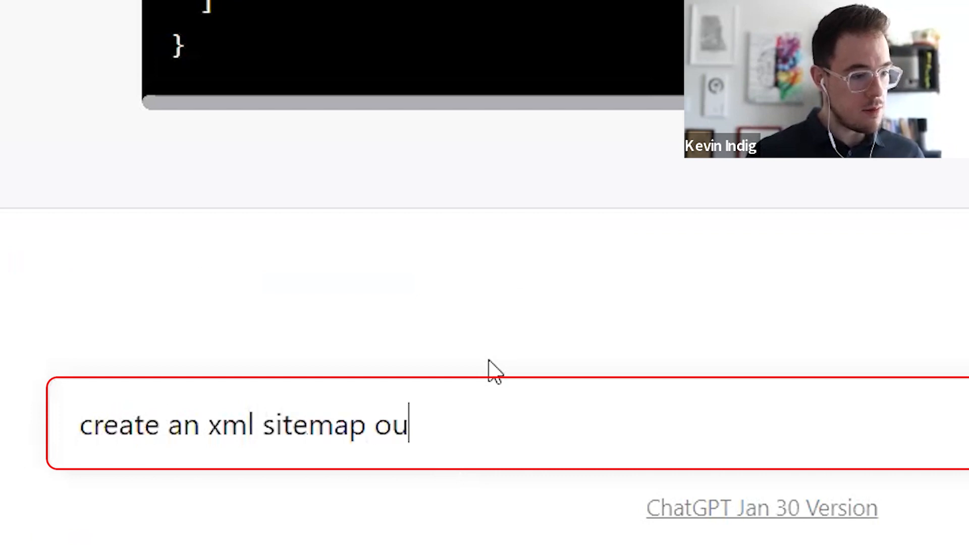
pyautogui.write('t of the following')
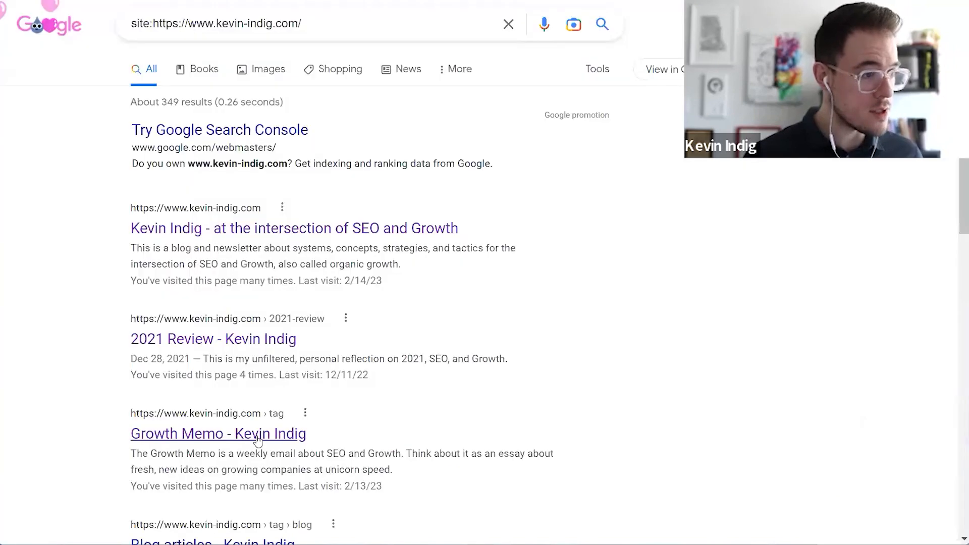
pyautogui.moveTo(415, 290)
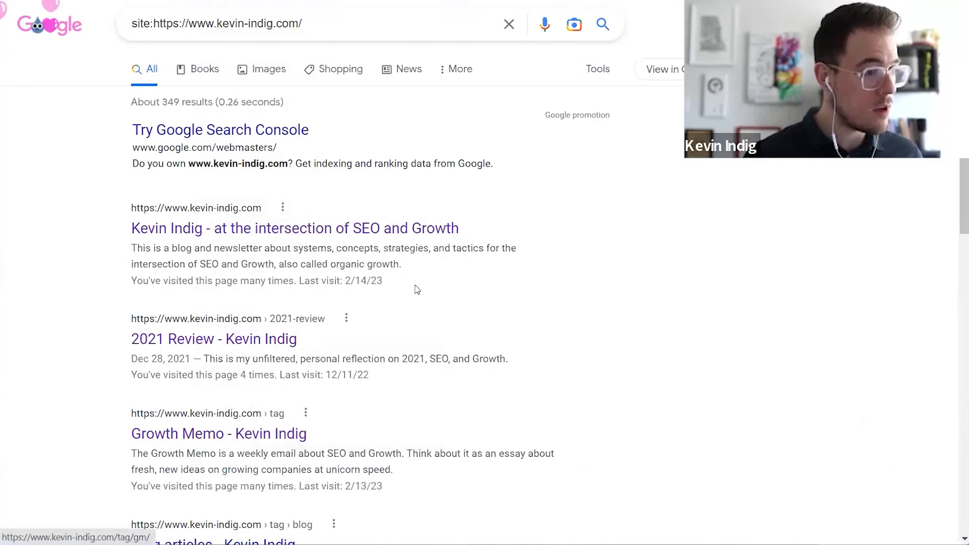
pyautogui.moveTo(380, 291)
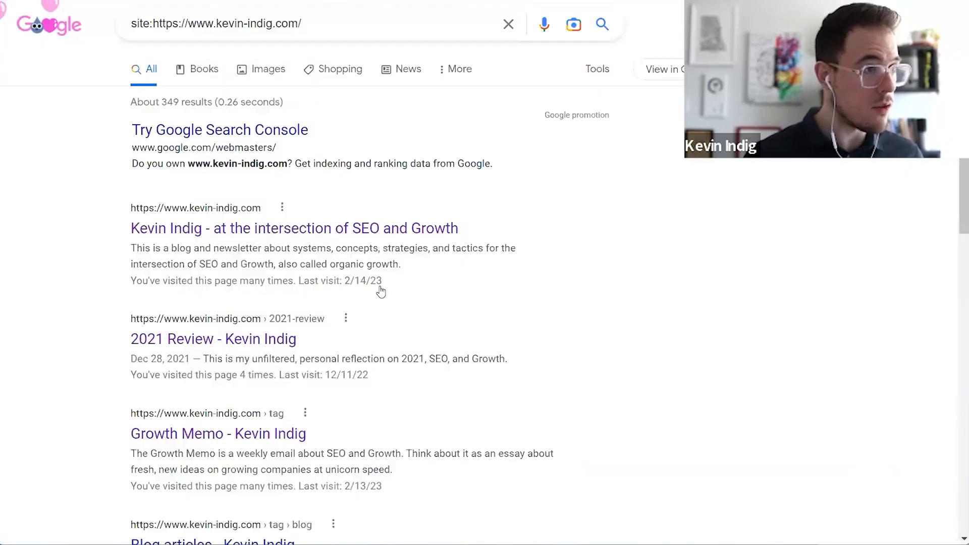
pyautogui.rightClick(212, 250)
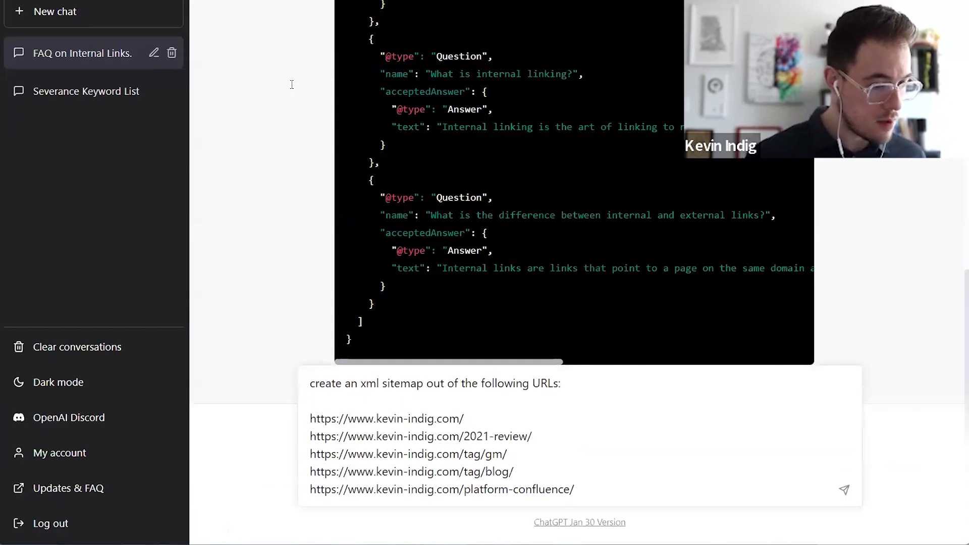
pyautogui.click(843, 489)
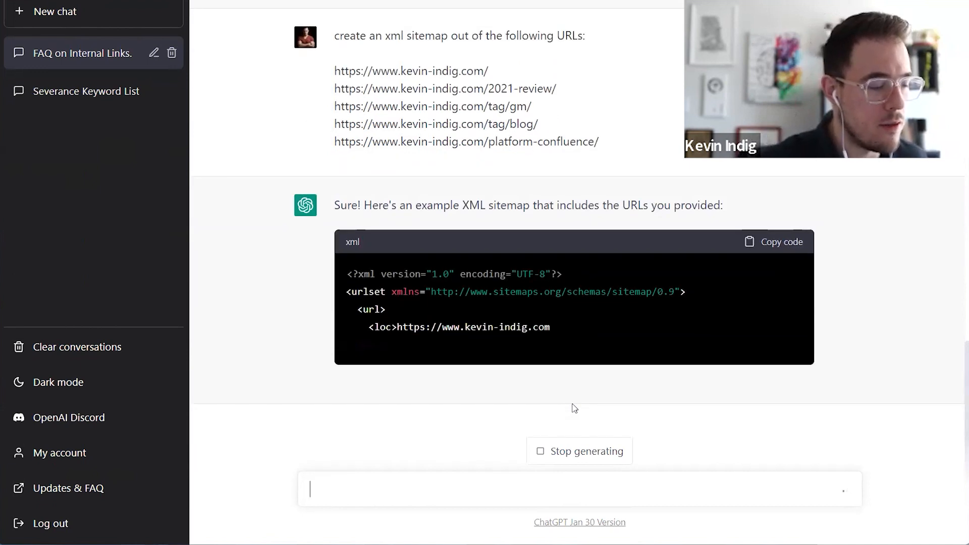
pyautogui.scroll(-3)
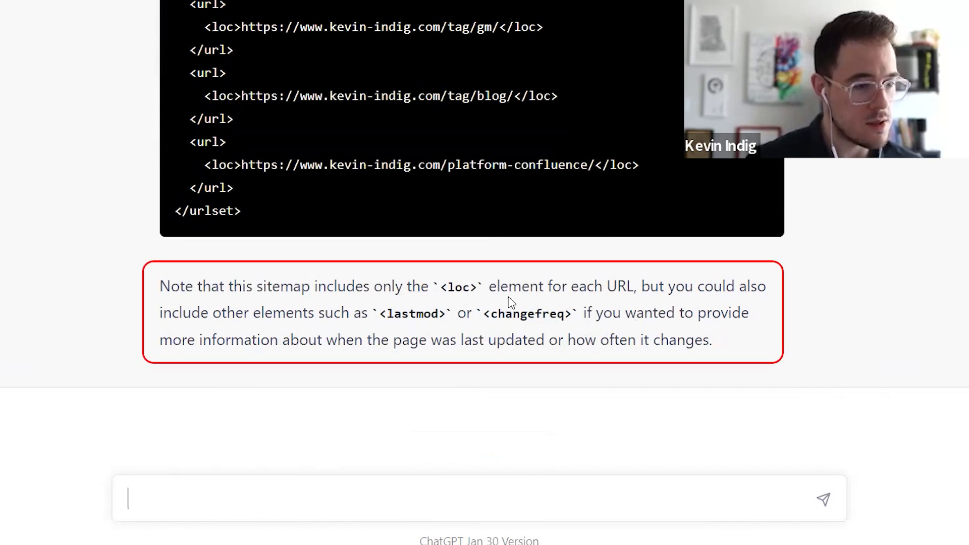
pyautogui.moveTo(440, 347)
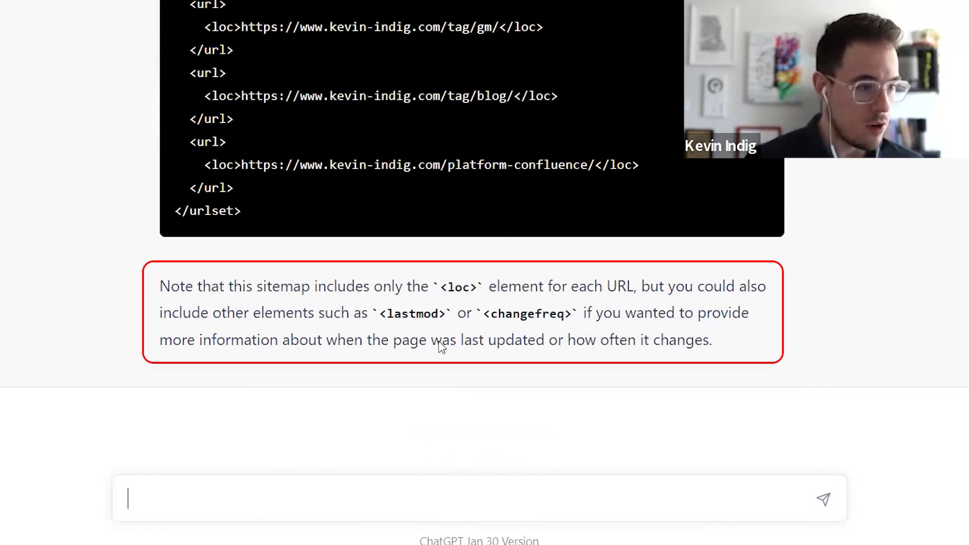
pyautogui.moveTo(738, 355)
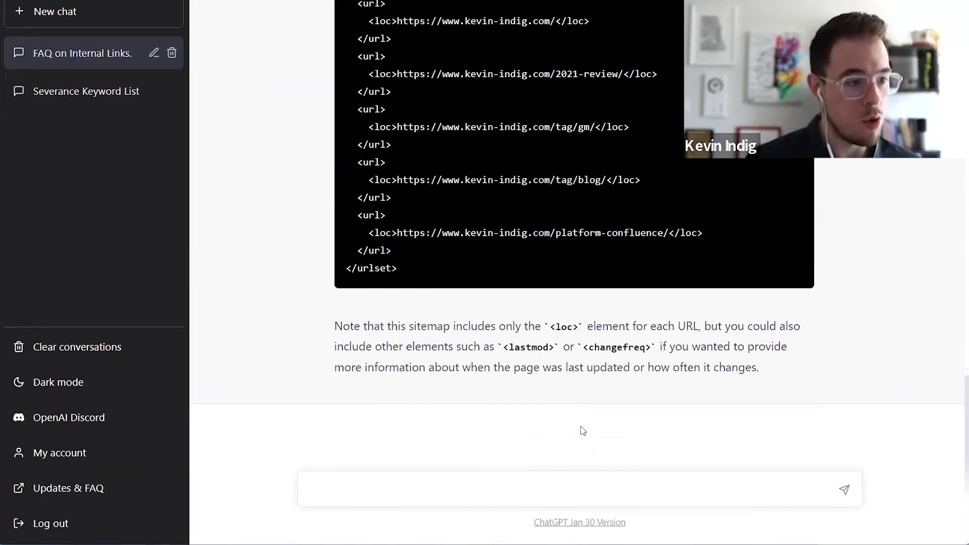
pyautogui.click(556, 488)
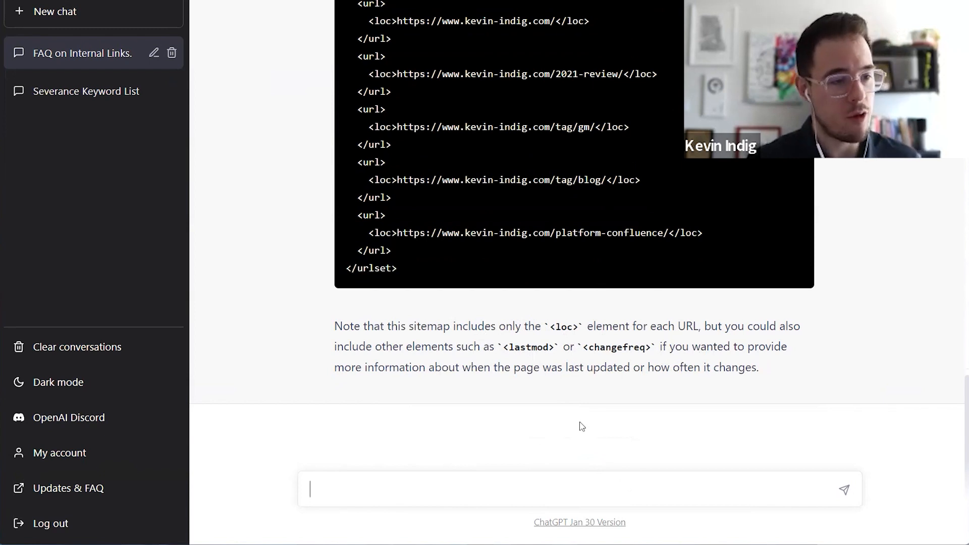
pyautogui.write('okay')
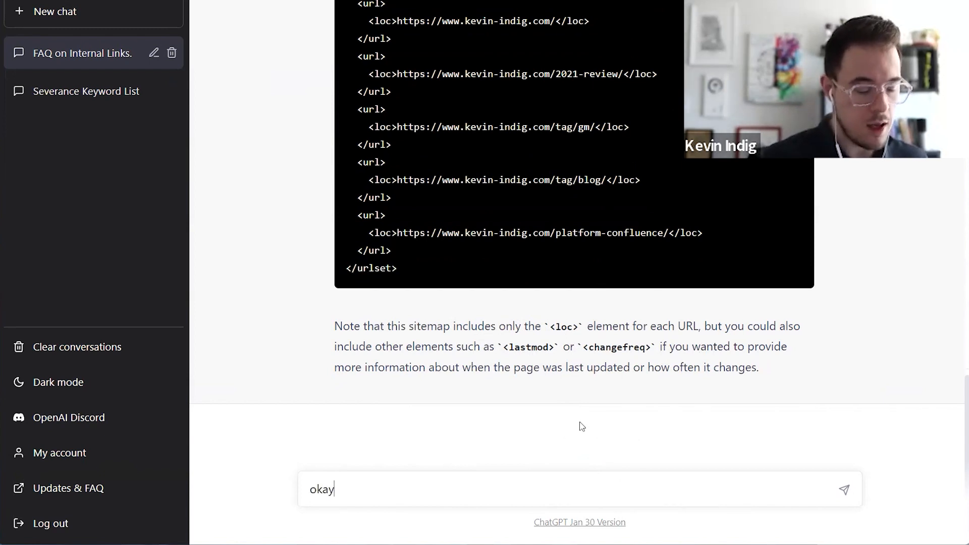
pyautogui.write(', please add')
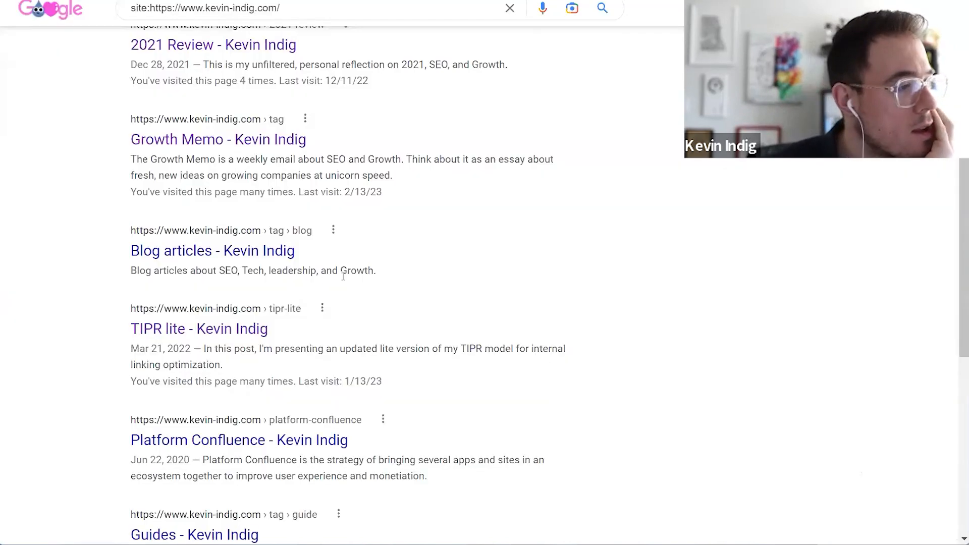
# - Scroll through the site:kevin-indig.com Google results
pyautogui.scroll(-3)
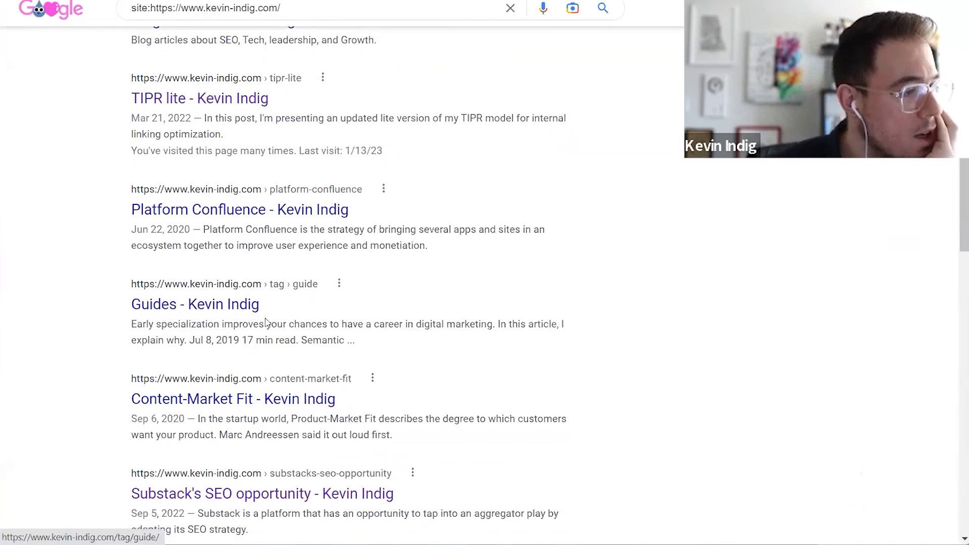
pyautogui.scroll(-3)
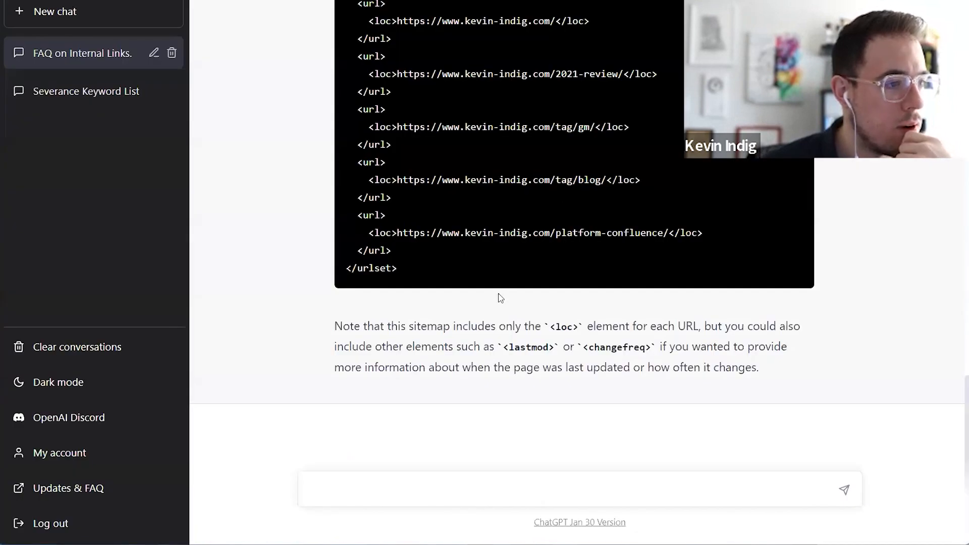
pyautogui.moveTo(600, 422)
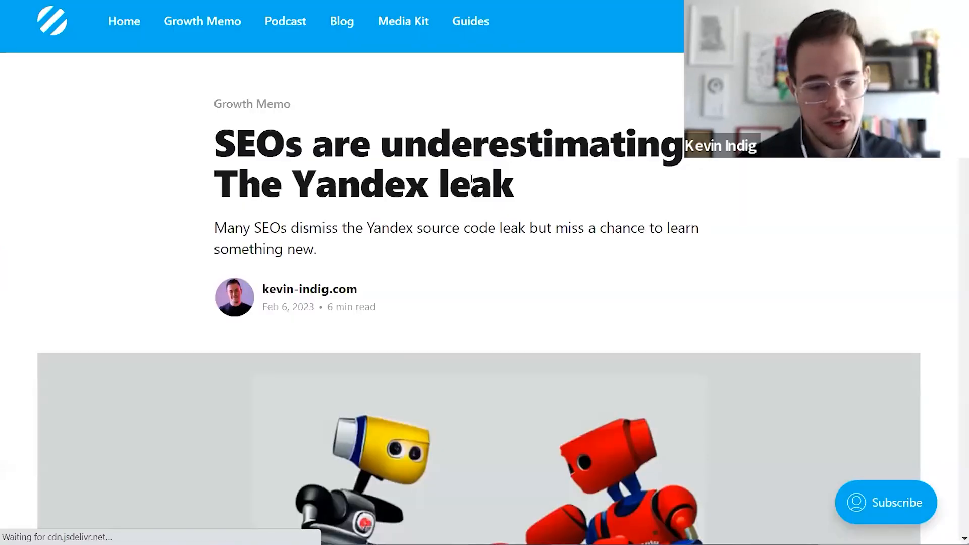
# - Scroll the Yandex leak article's page source down to the Article JSON-LD script
pyautogui.scroll(-3)
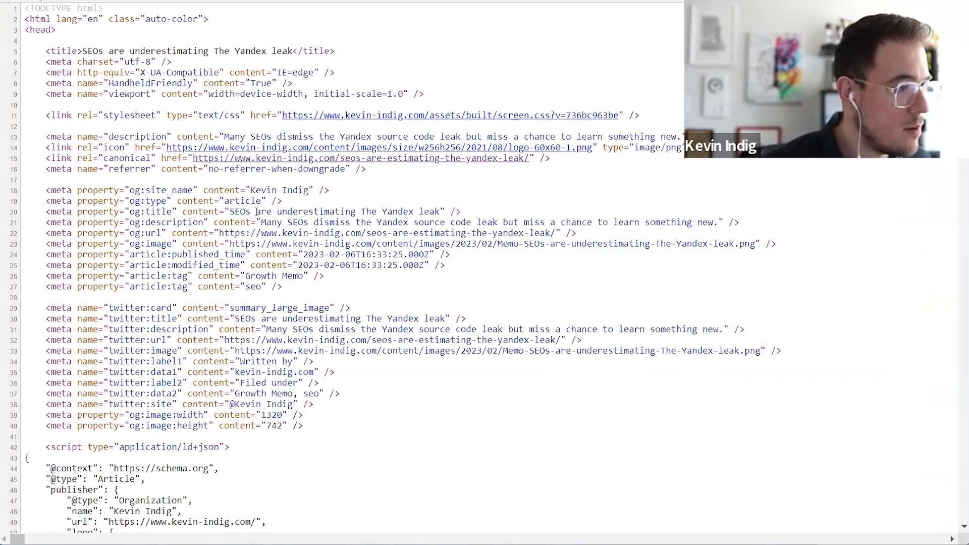
pyautogui.scroll(-3)
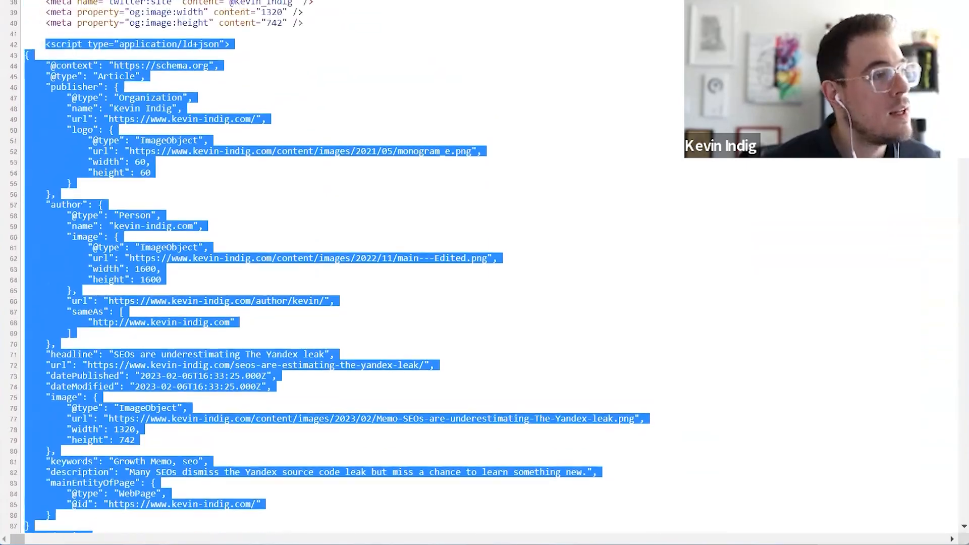
pyautogui.scroll(-3)
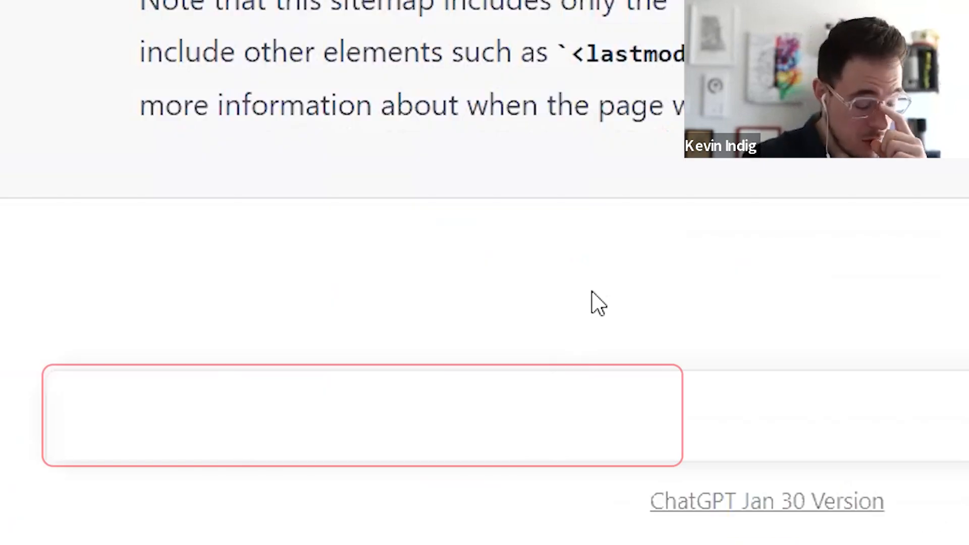
# - Write 'explain to me what the following code does:' and start a new line for the script
pyautogui.write('what')
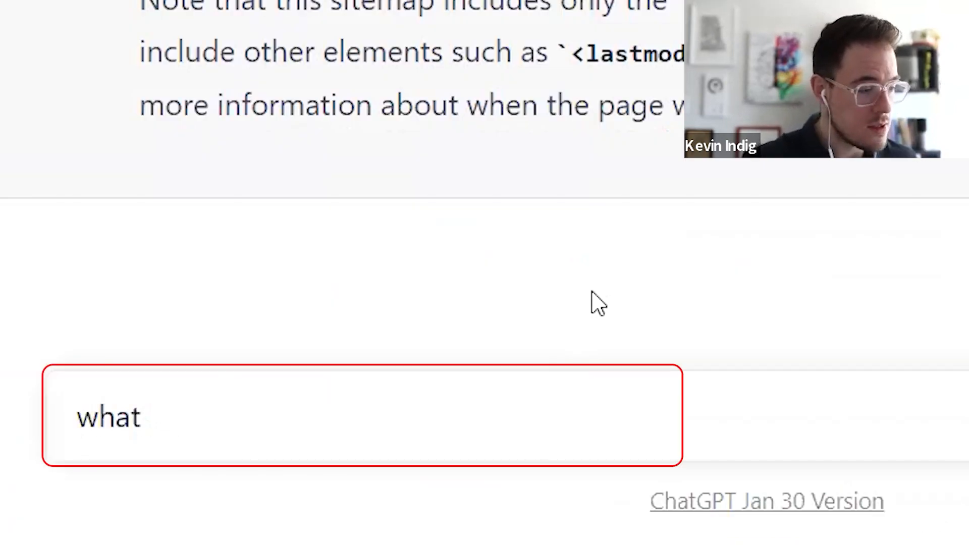
pyautogui.write('explain to me')
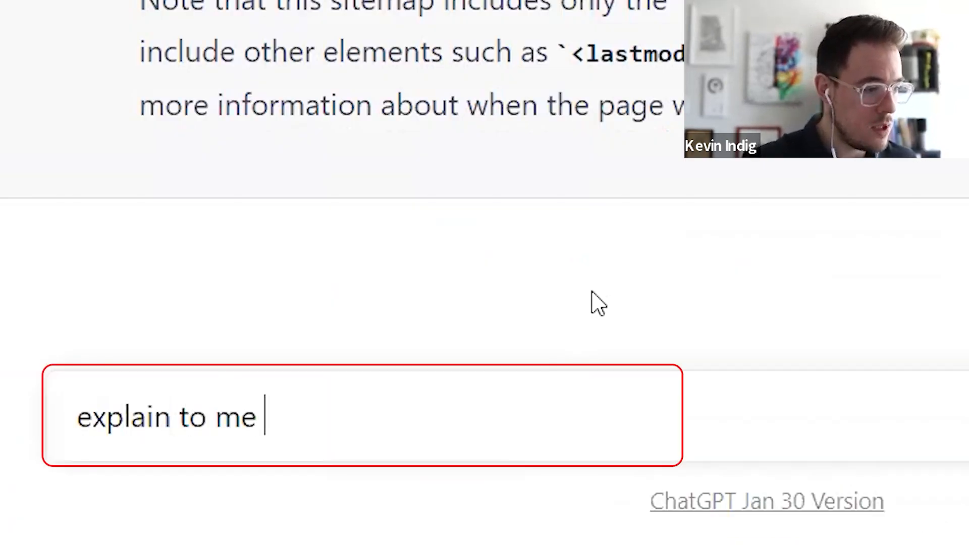
pyautogui.write('what the followiong code does:')
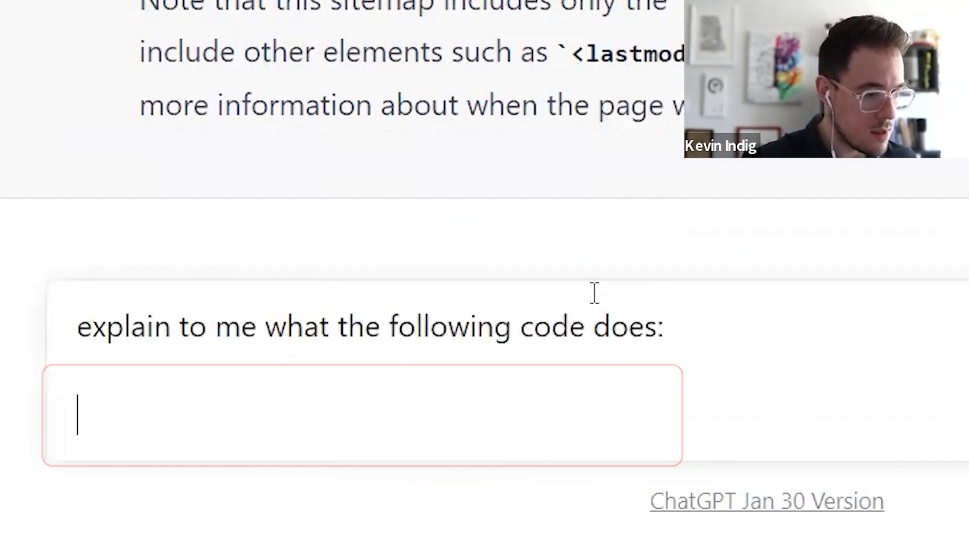
pyautogui.press('Return')
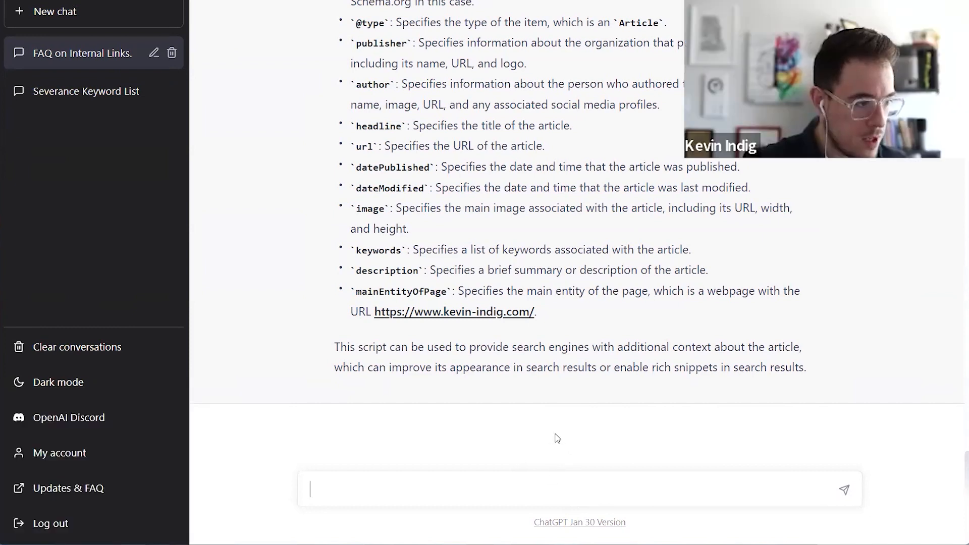
# - Send ChatGPT the follow-up 'can you compress this code?'
pyautogui.write('can you compress thi')
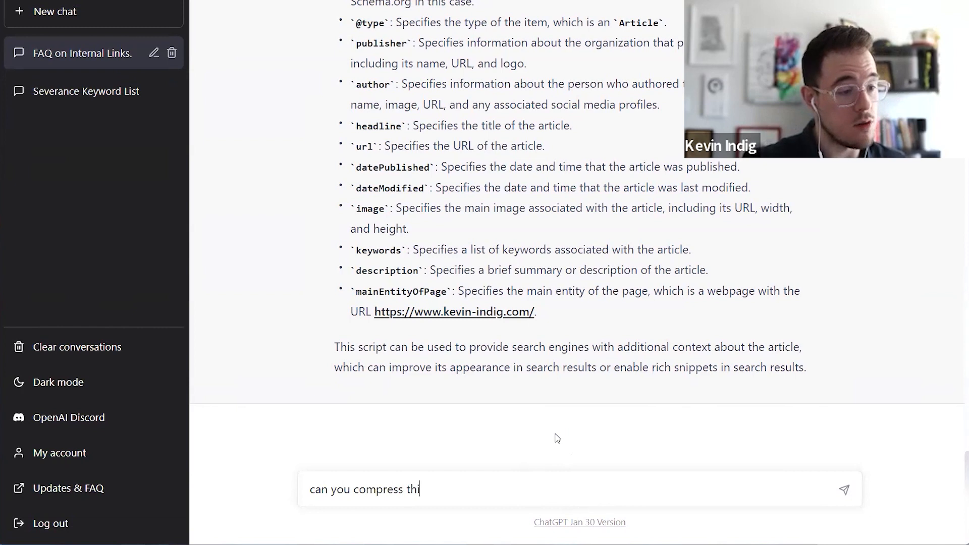
pyautogui.write('s code?')
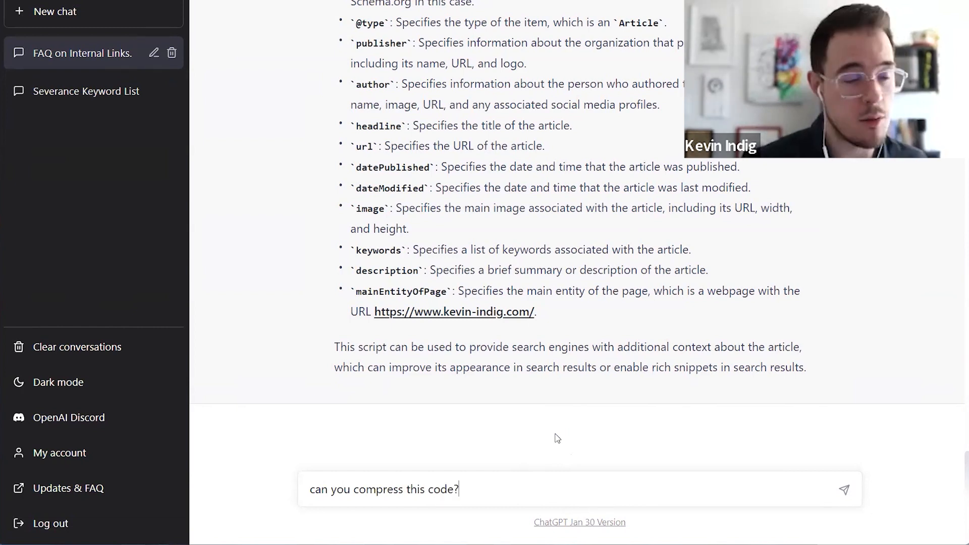
pyautogui.click(843, 488)
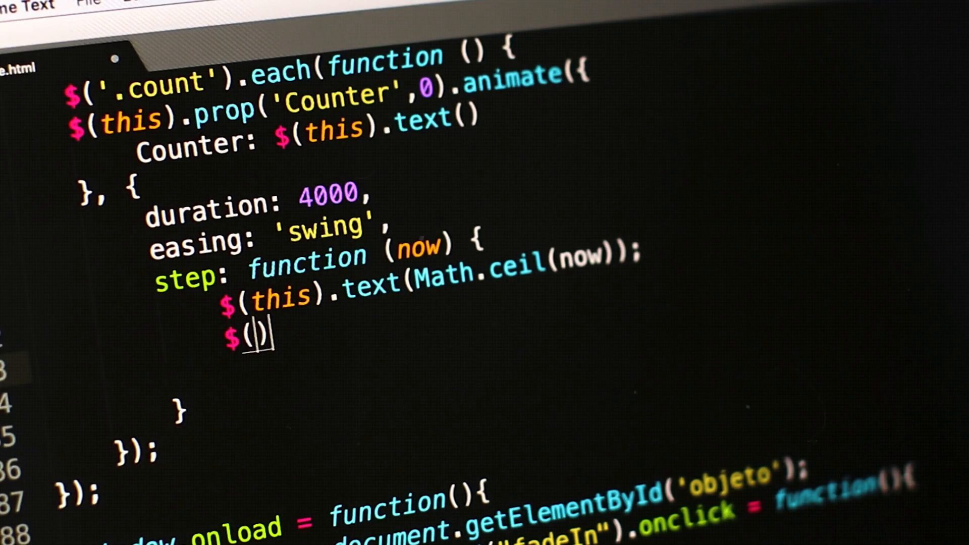
# - Send the compression request and receive the single-line JSON-LD with whitespace and line breaks removed
pyautogui.write('this')
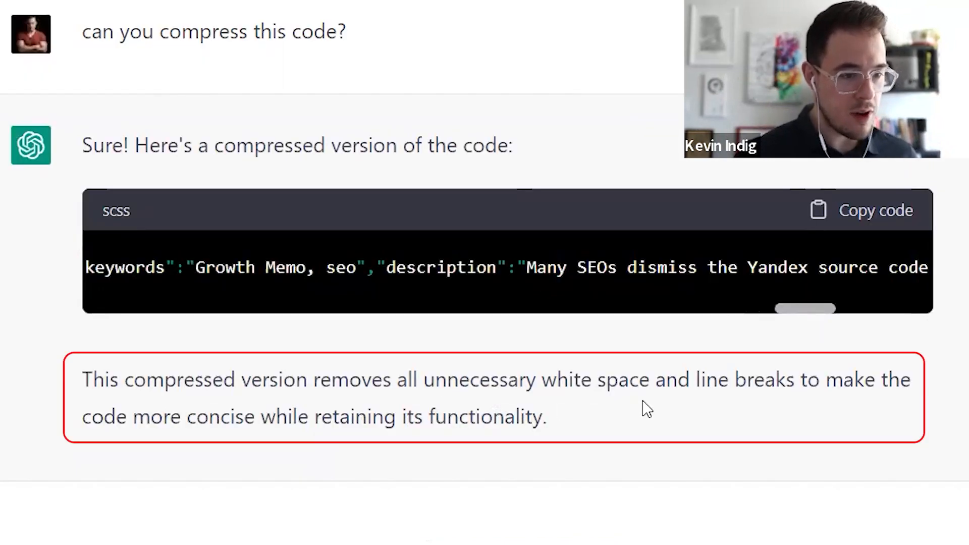
pyautogui.moveTo(346, 448)
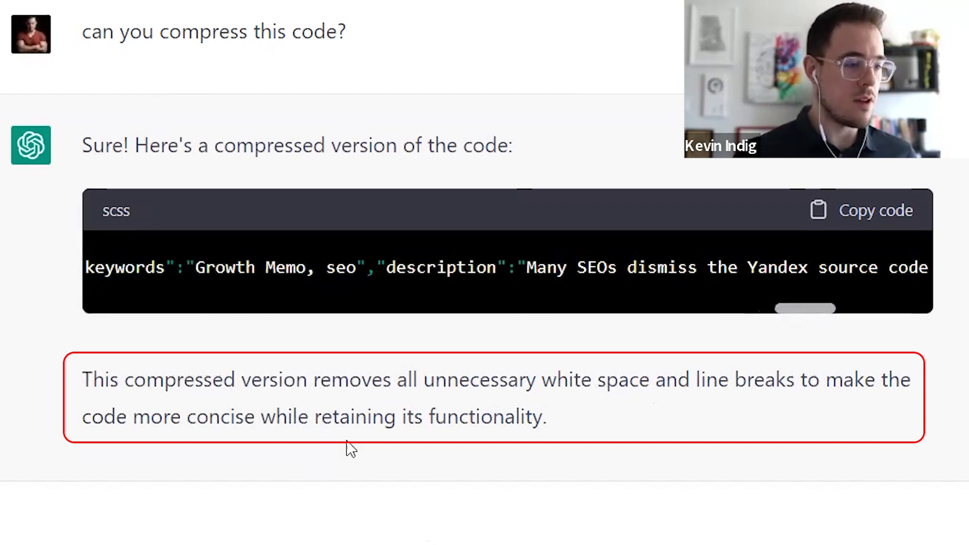
pyautogui.hscroll(3)
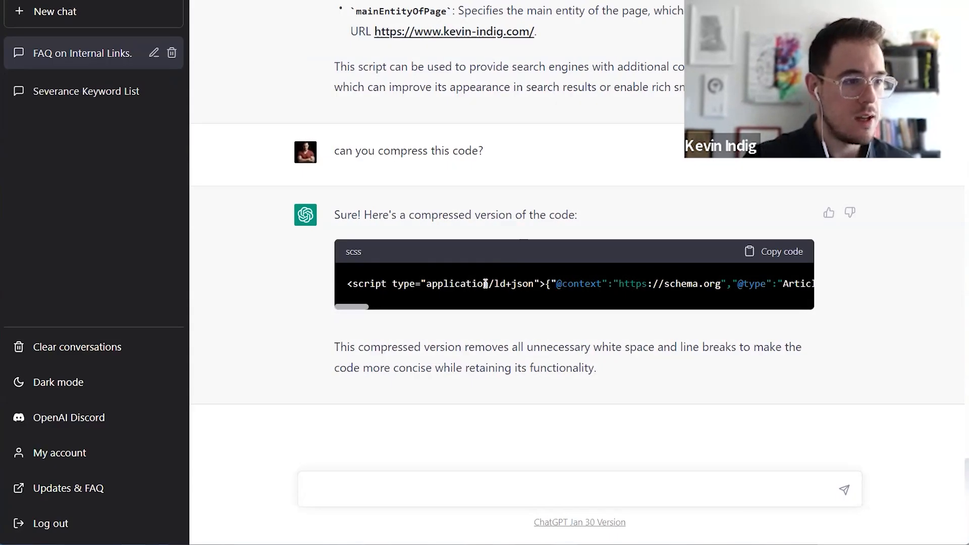
pyautogui.moveTo(675, 356)
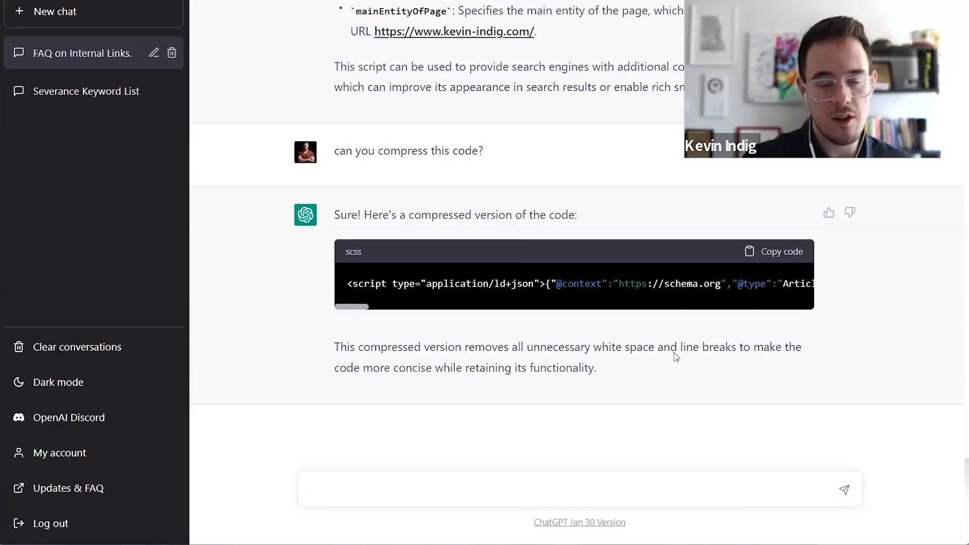
pyautogui.moveTo(624, 375)
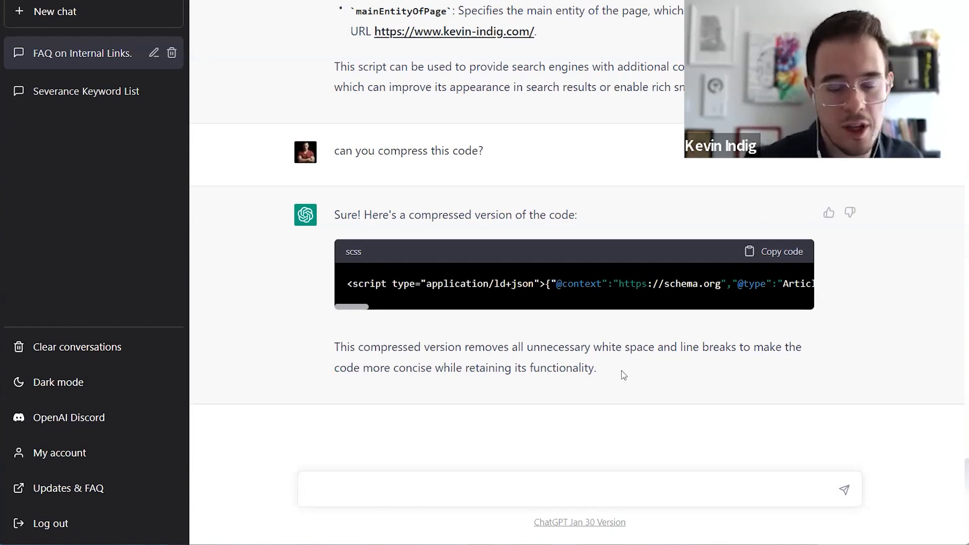
pyautogui.moveTo(660, 355)
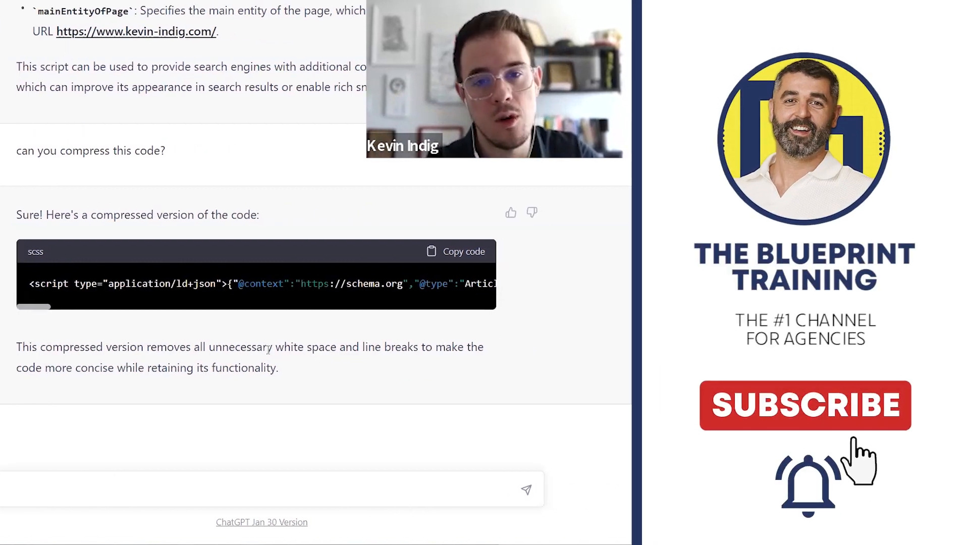
pyautogui.click(804, 405)
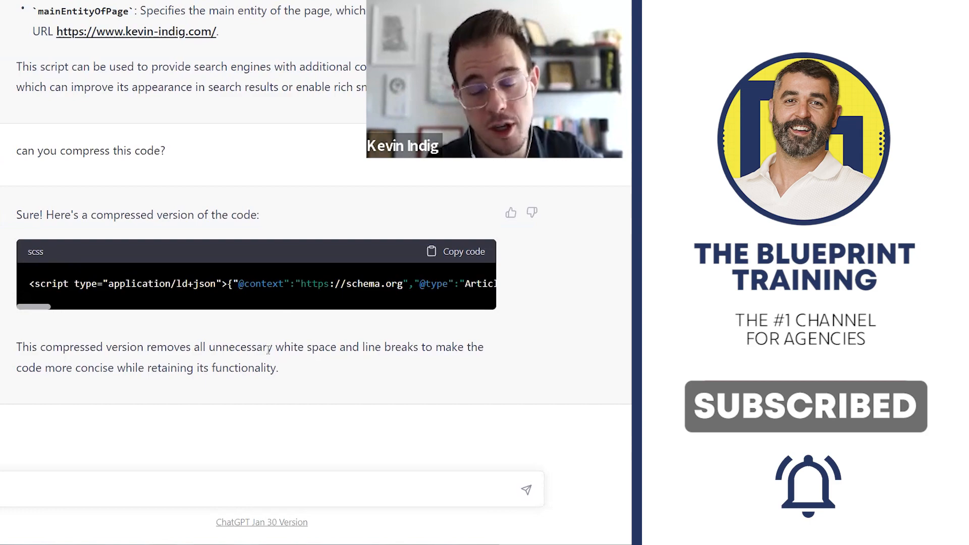